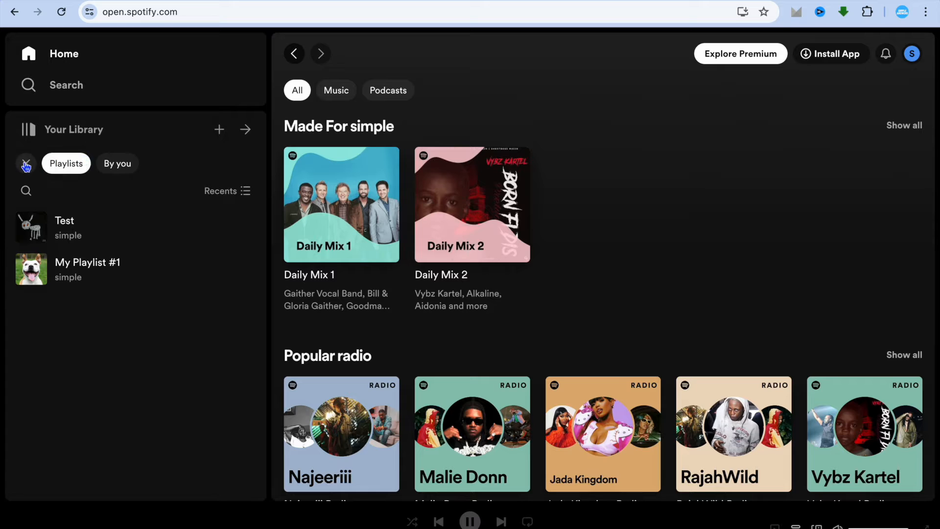
- Filter Your Library to playlists and open the Test playlist
click(25, 164)
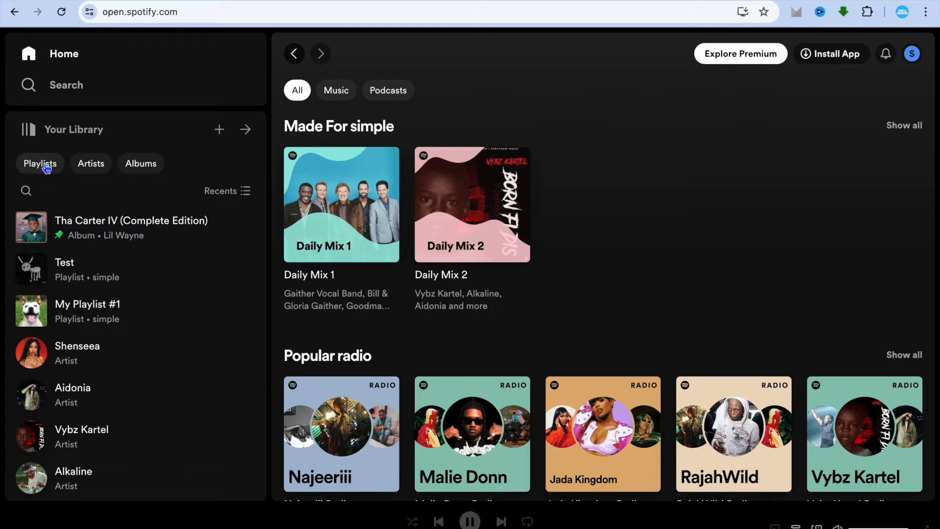
mouse_move(60, 138)
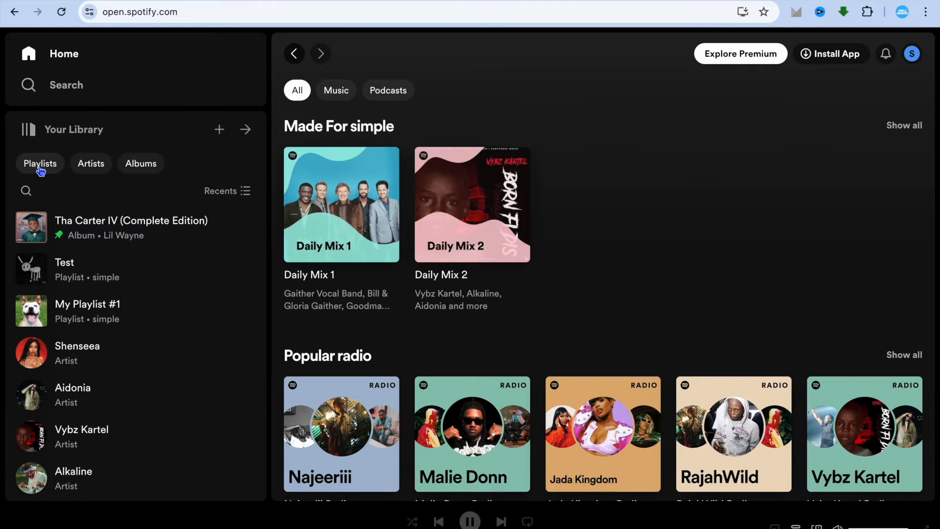
click(40, 163)
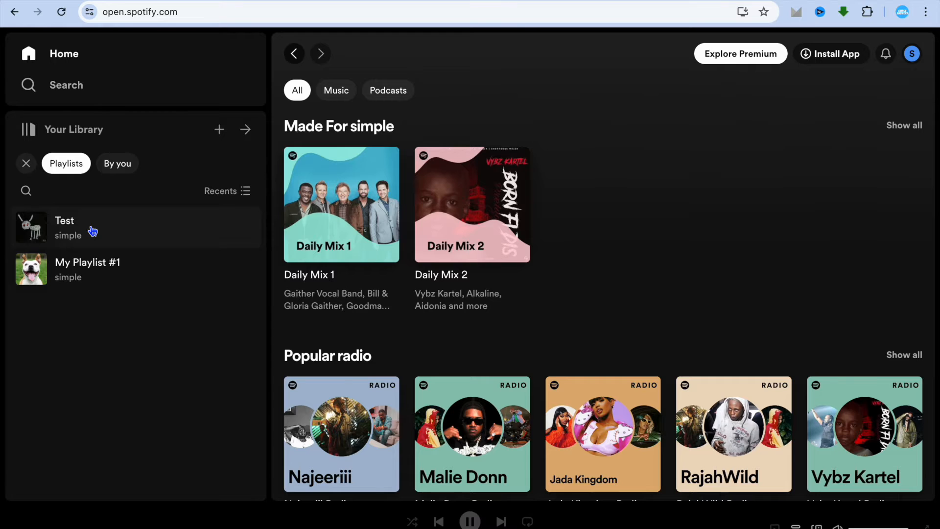
click(65, 227)
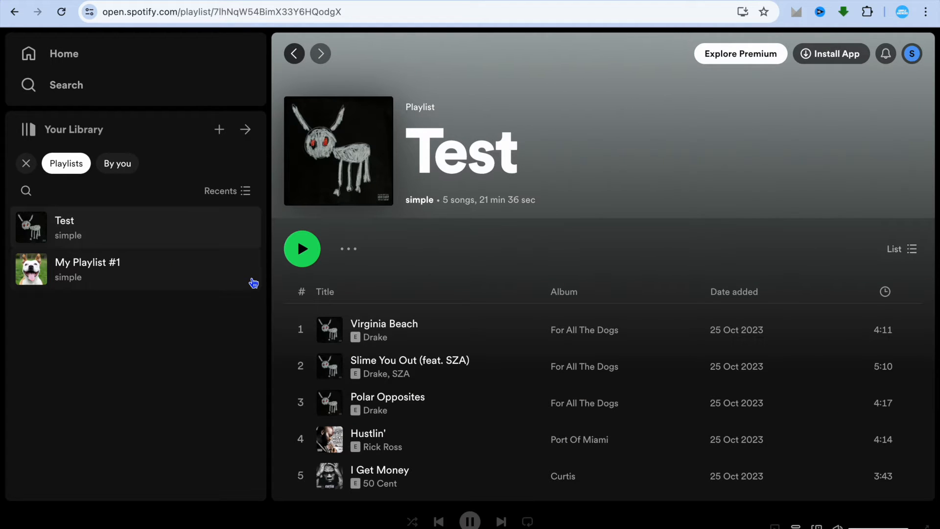
mouse_move(347, 249)
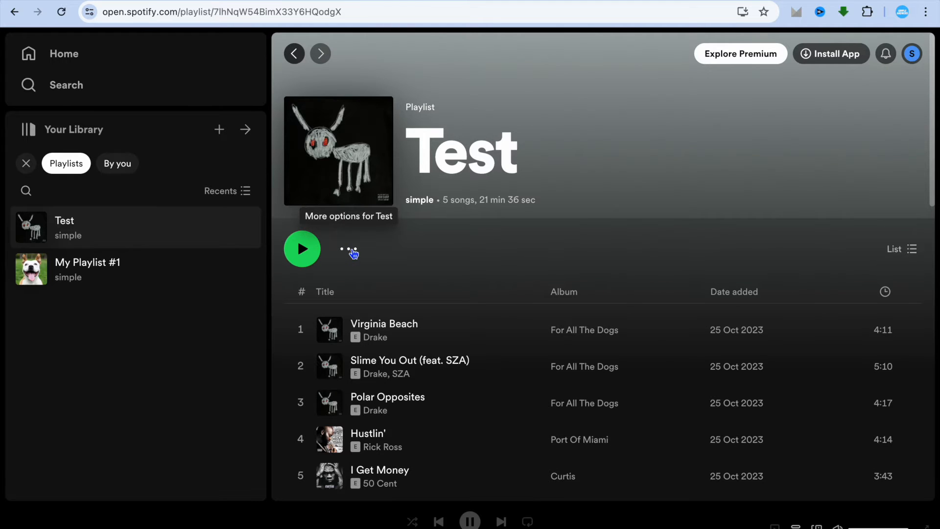
- Copy the Test playlist's share link from its more-options Share menu
click(351, 249)
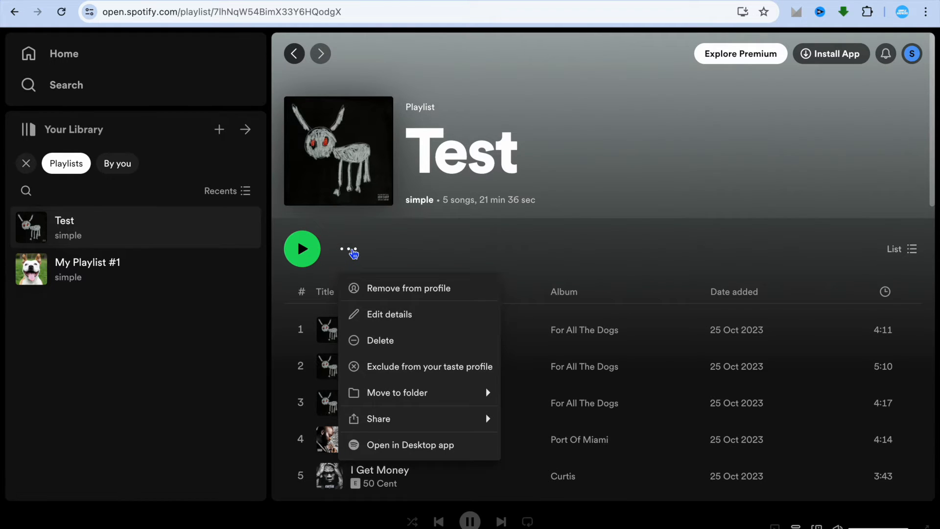
mouse_move(379, 418)
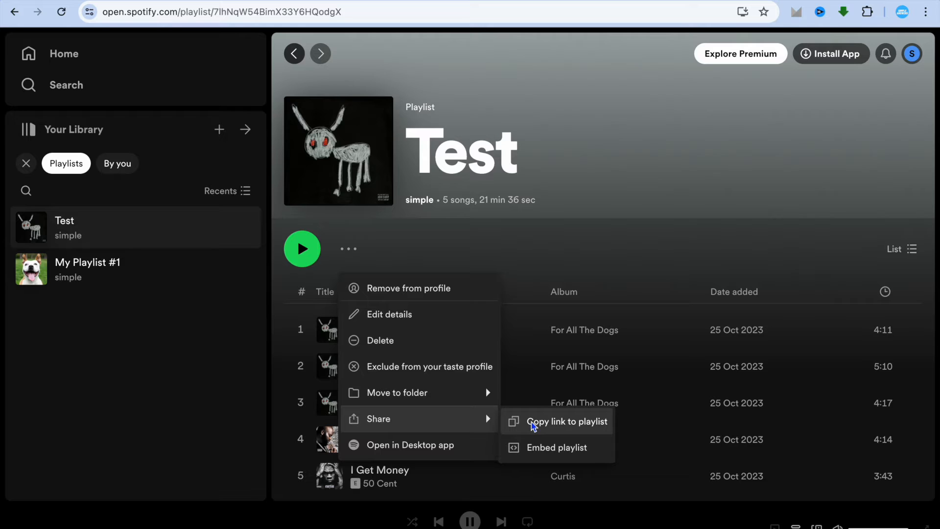
click(566, 421)
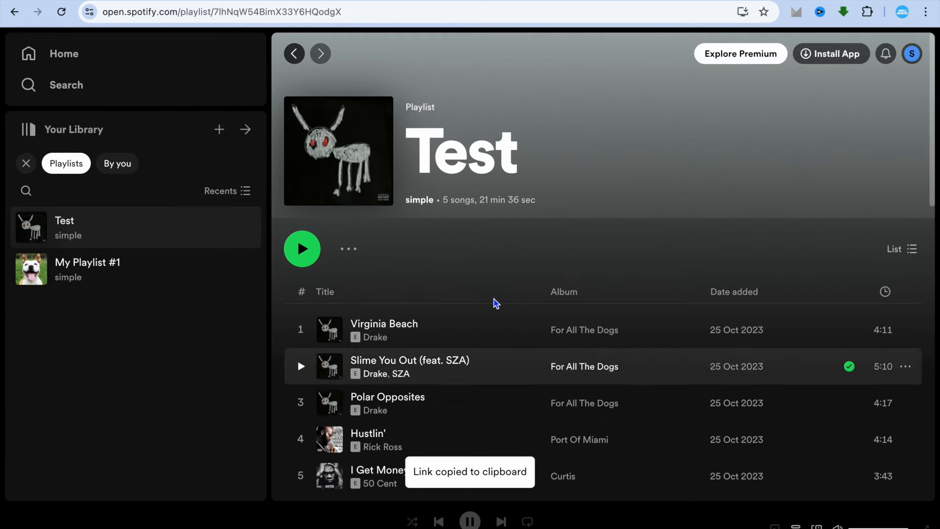
mouse_move(338, 150)
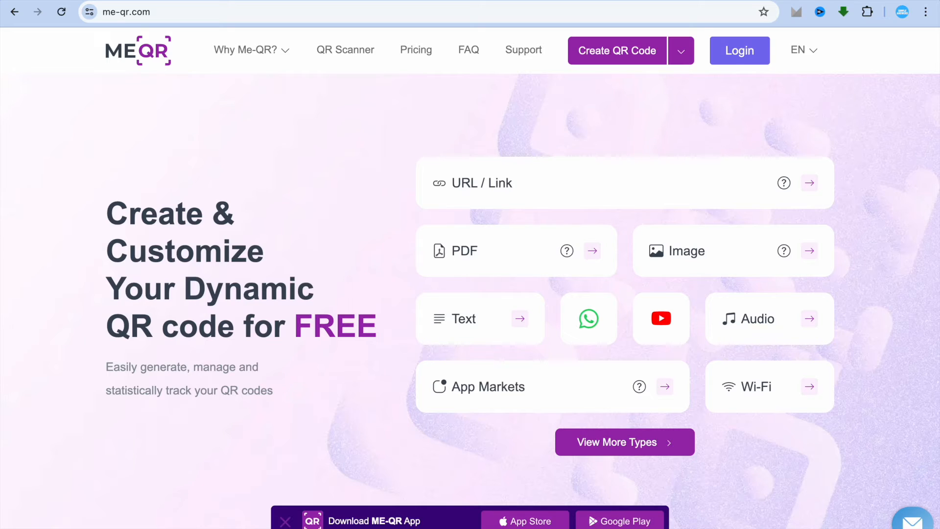
mouse_move(351, 156)
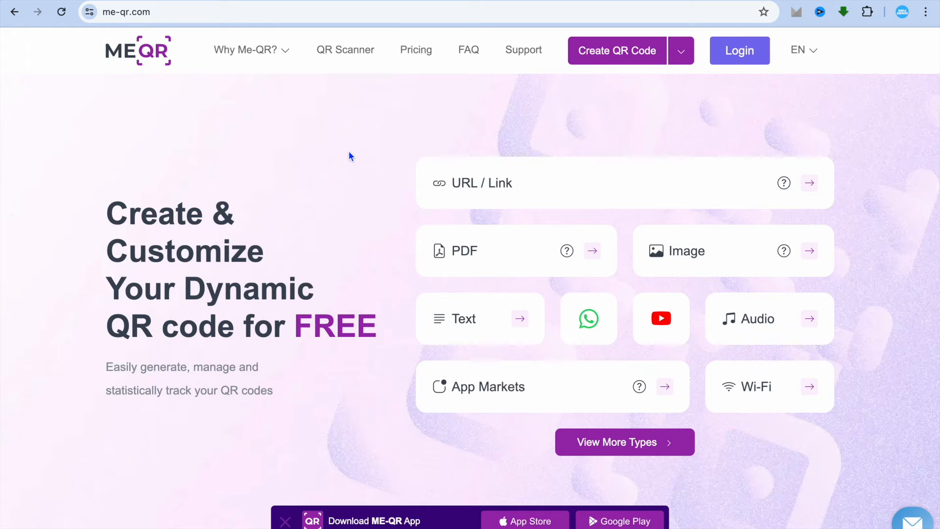
mouse_move(458, 195)
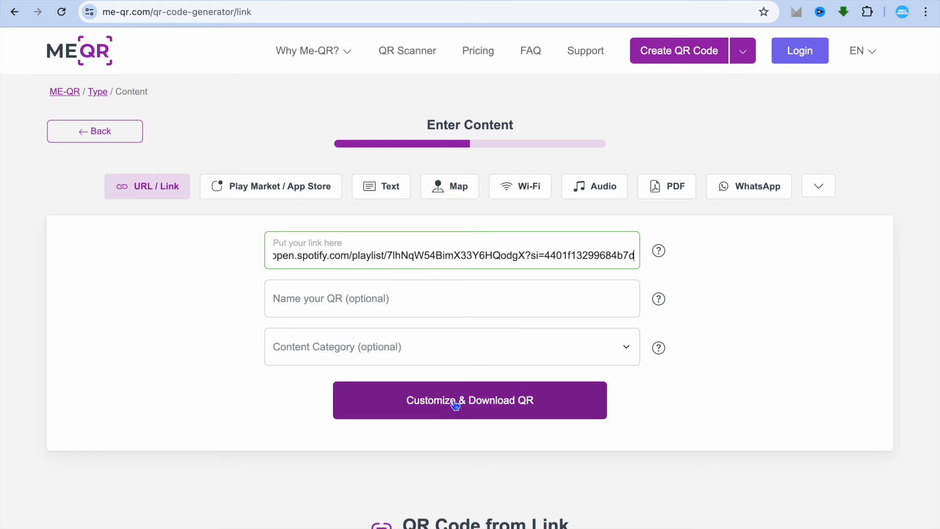
- Continue from the pasted playlist link to the Customize & Download QR page
click(470, 399)
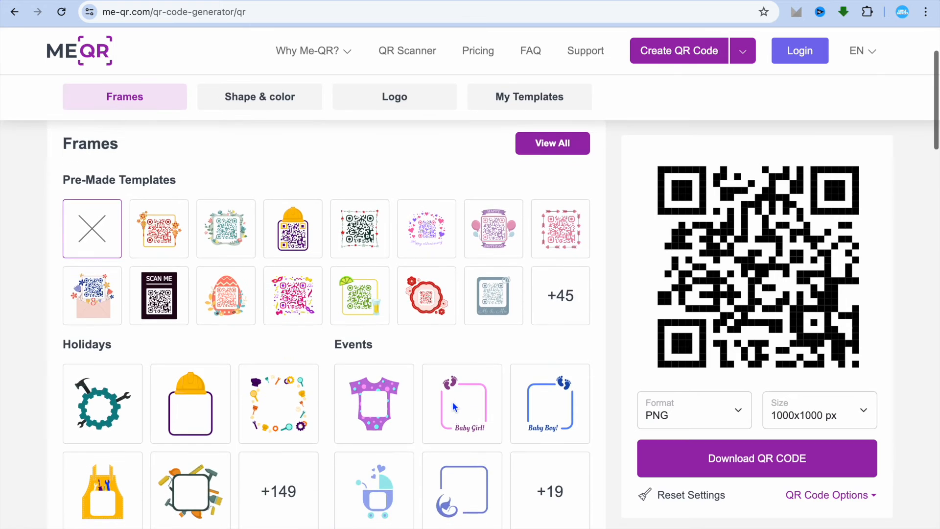
- Apply the dark SCAN ME pre-made frame template and review the frame and shape settings
scroll(down, 3)
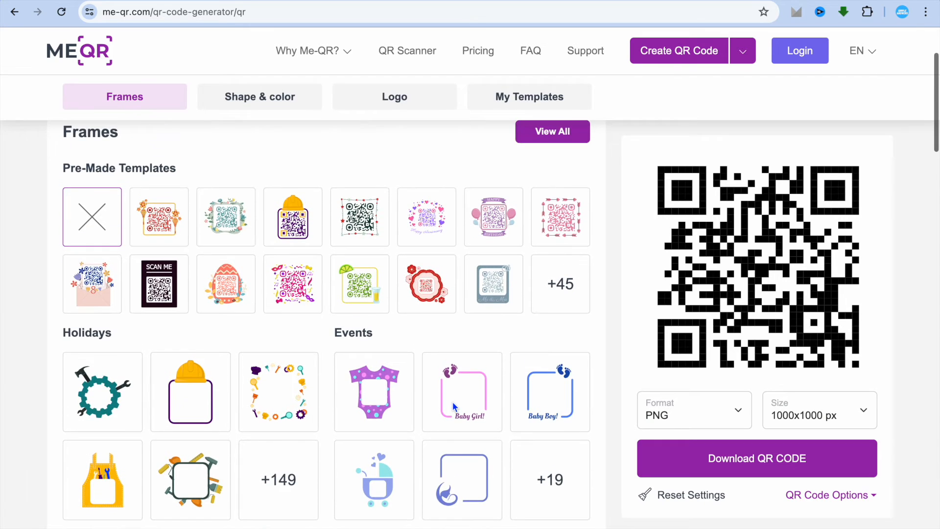
mouse_move(191, 228)
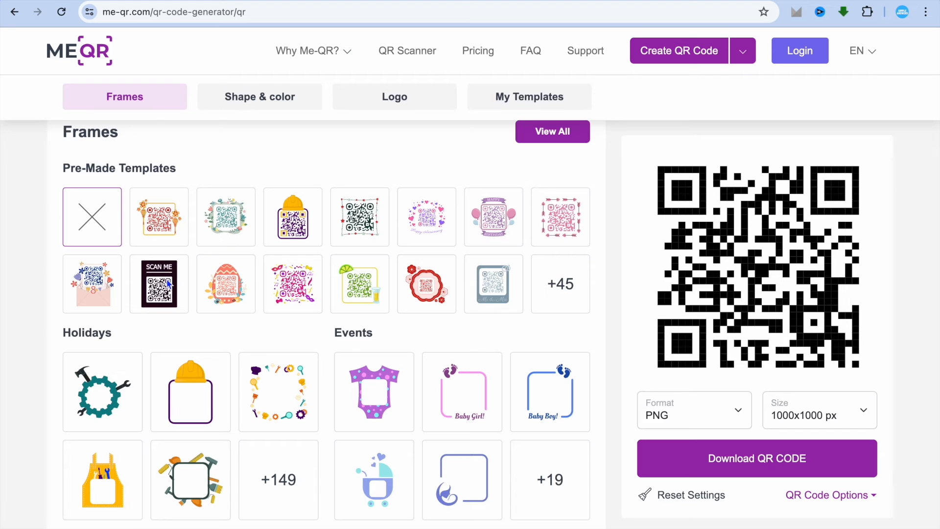
click(159, 284)
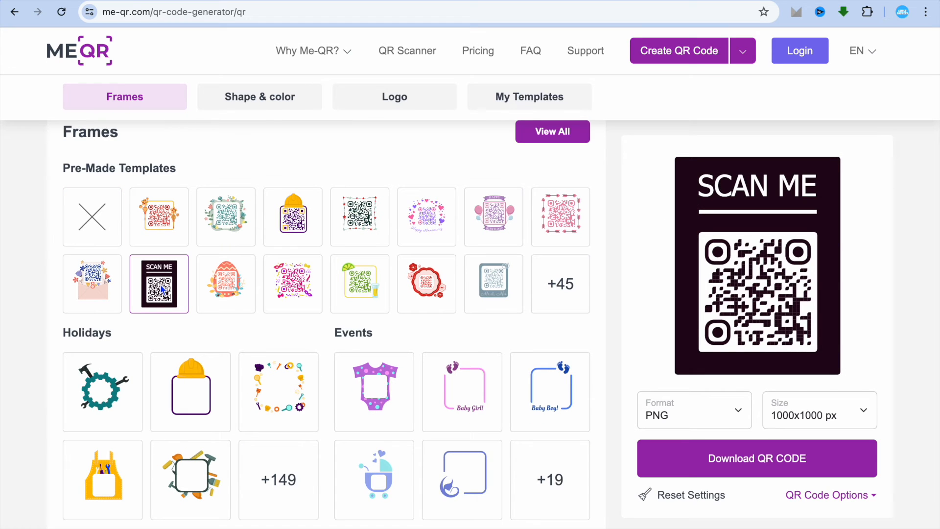
scroll(down, 3)
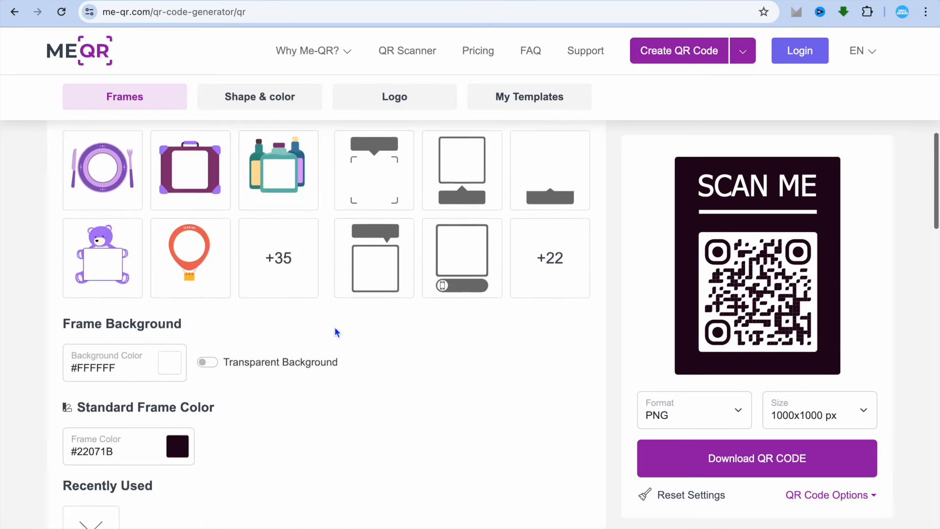
scroll(down, 3)
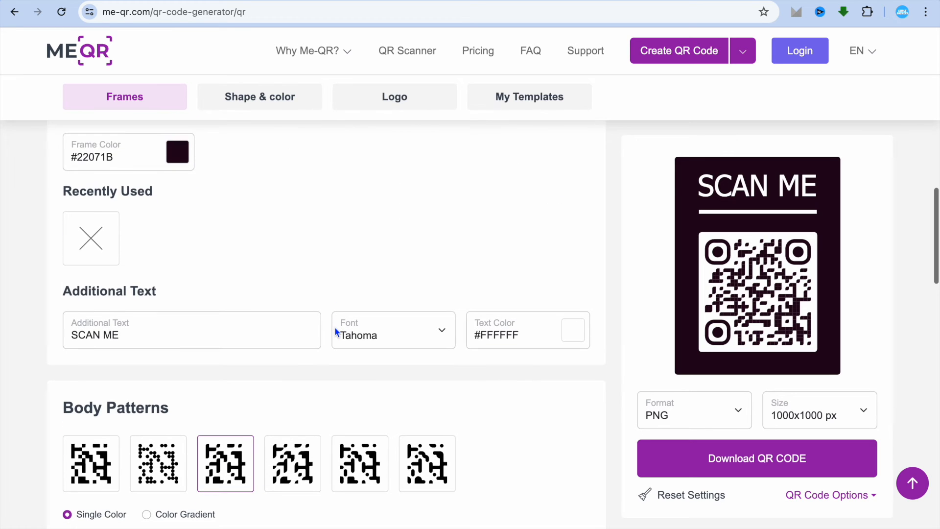
click(260, 97)
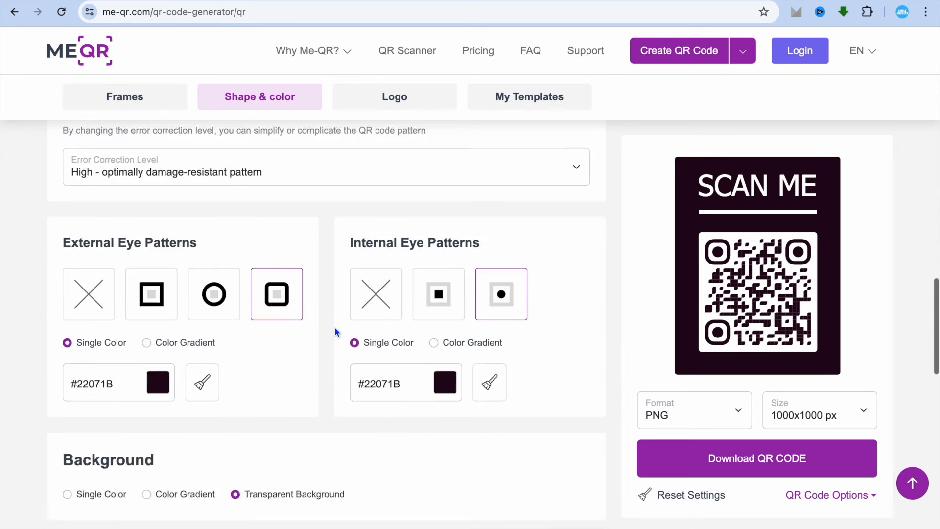
click(394, 97)
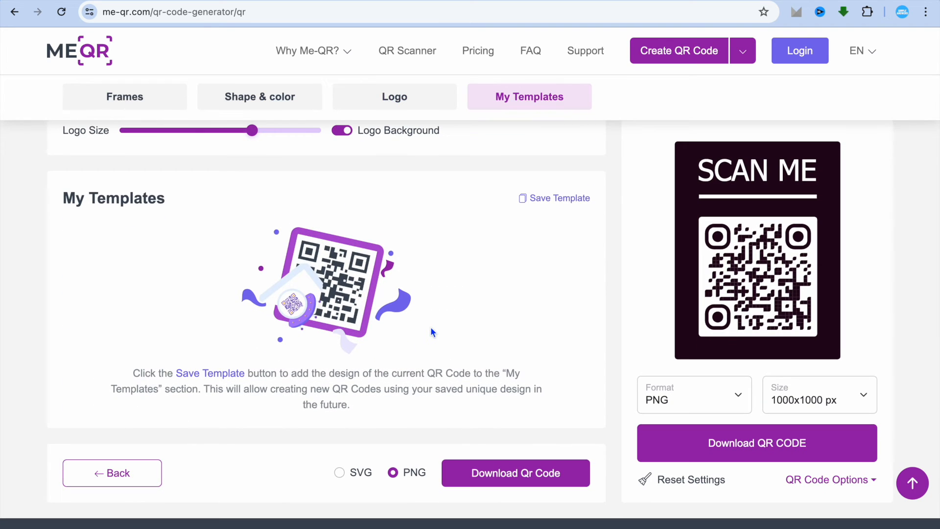
mouse_move(703, 449)
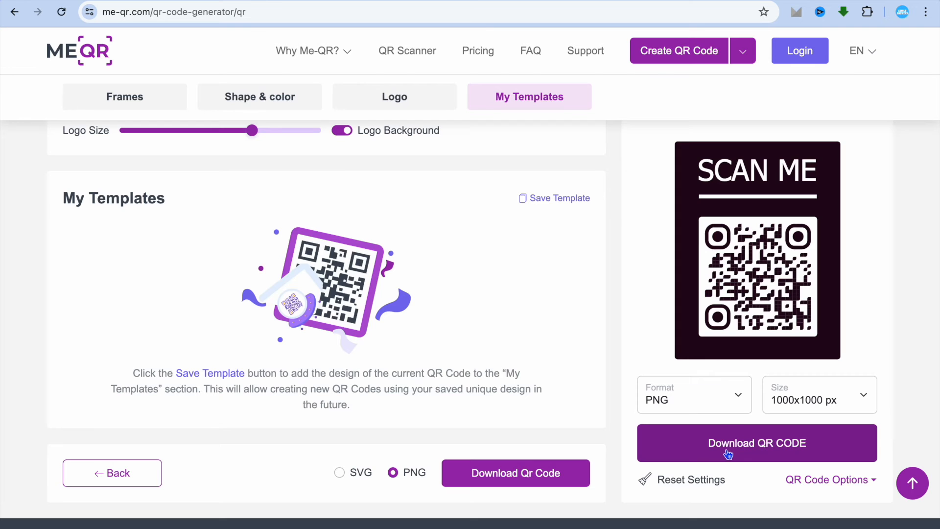
- Download the QR code as a 1000x1000 px PNG and open it in Preview
click(757, 443)
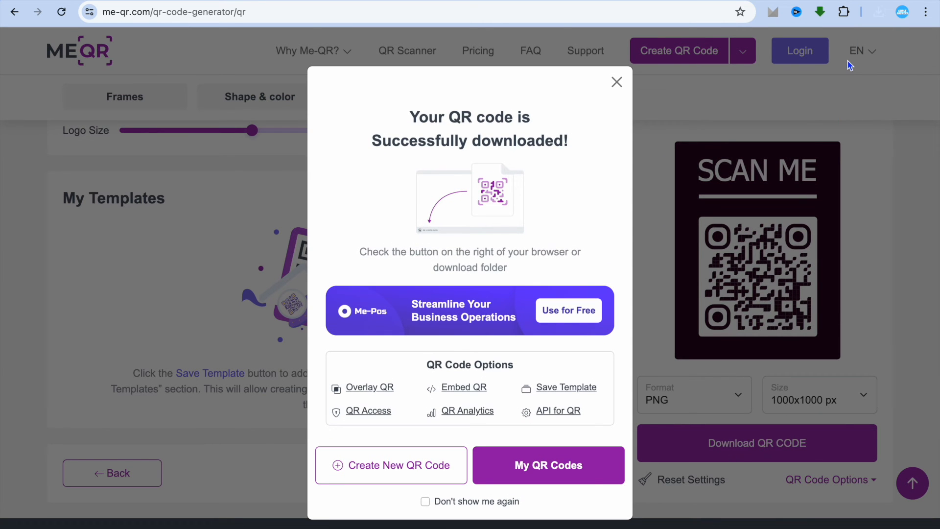
mouse_move(707, 106)
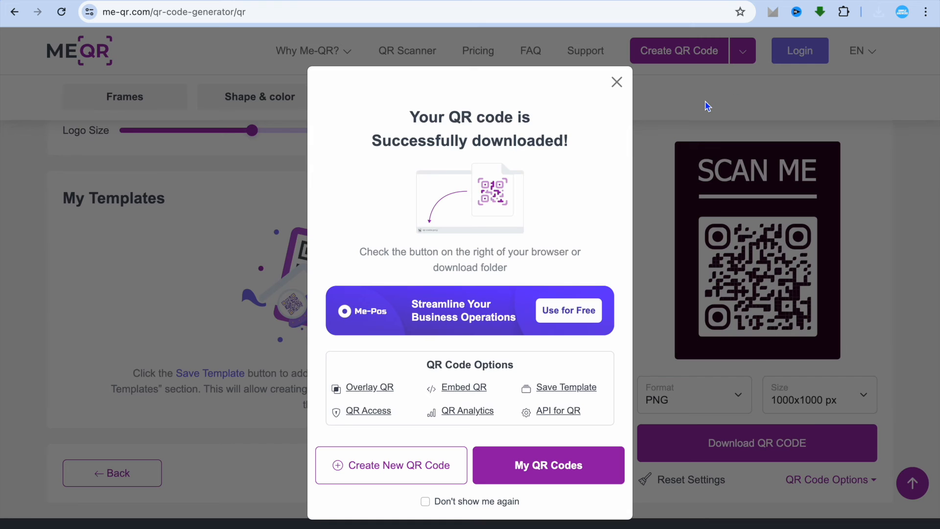
click(616, 83)
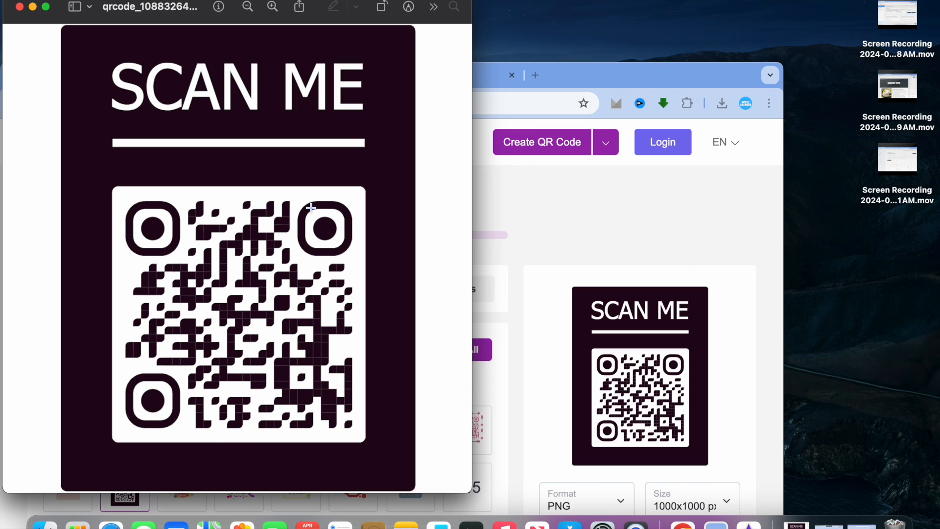
mouse_move(126, 50)
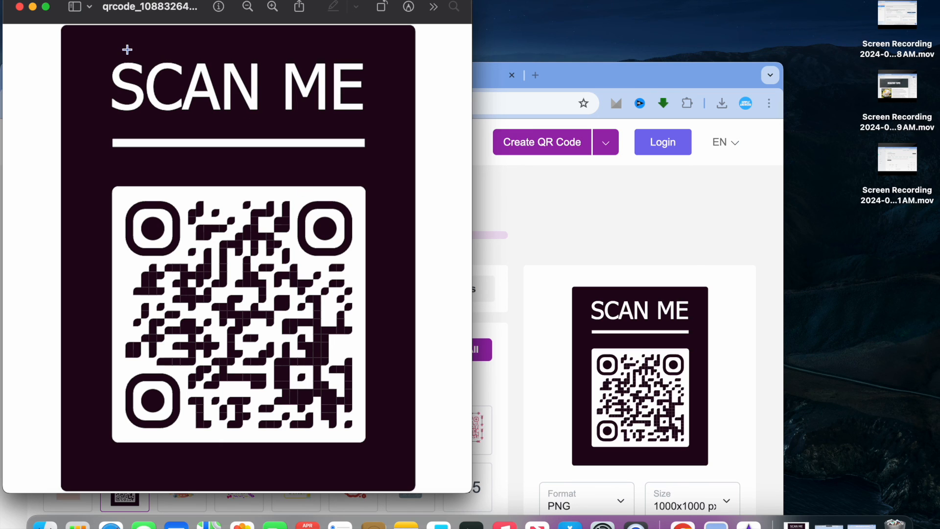